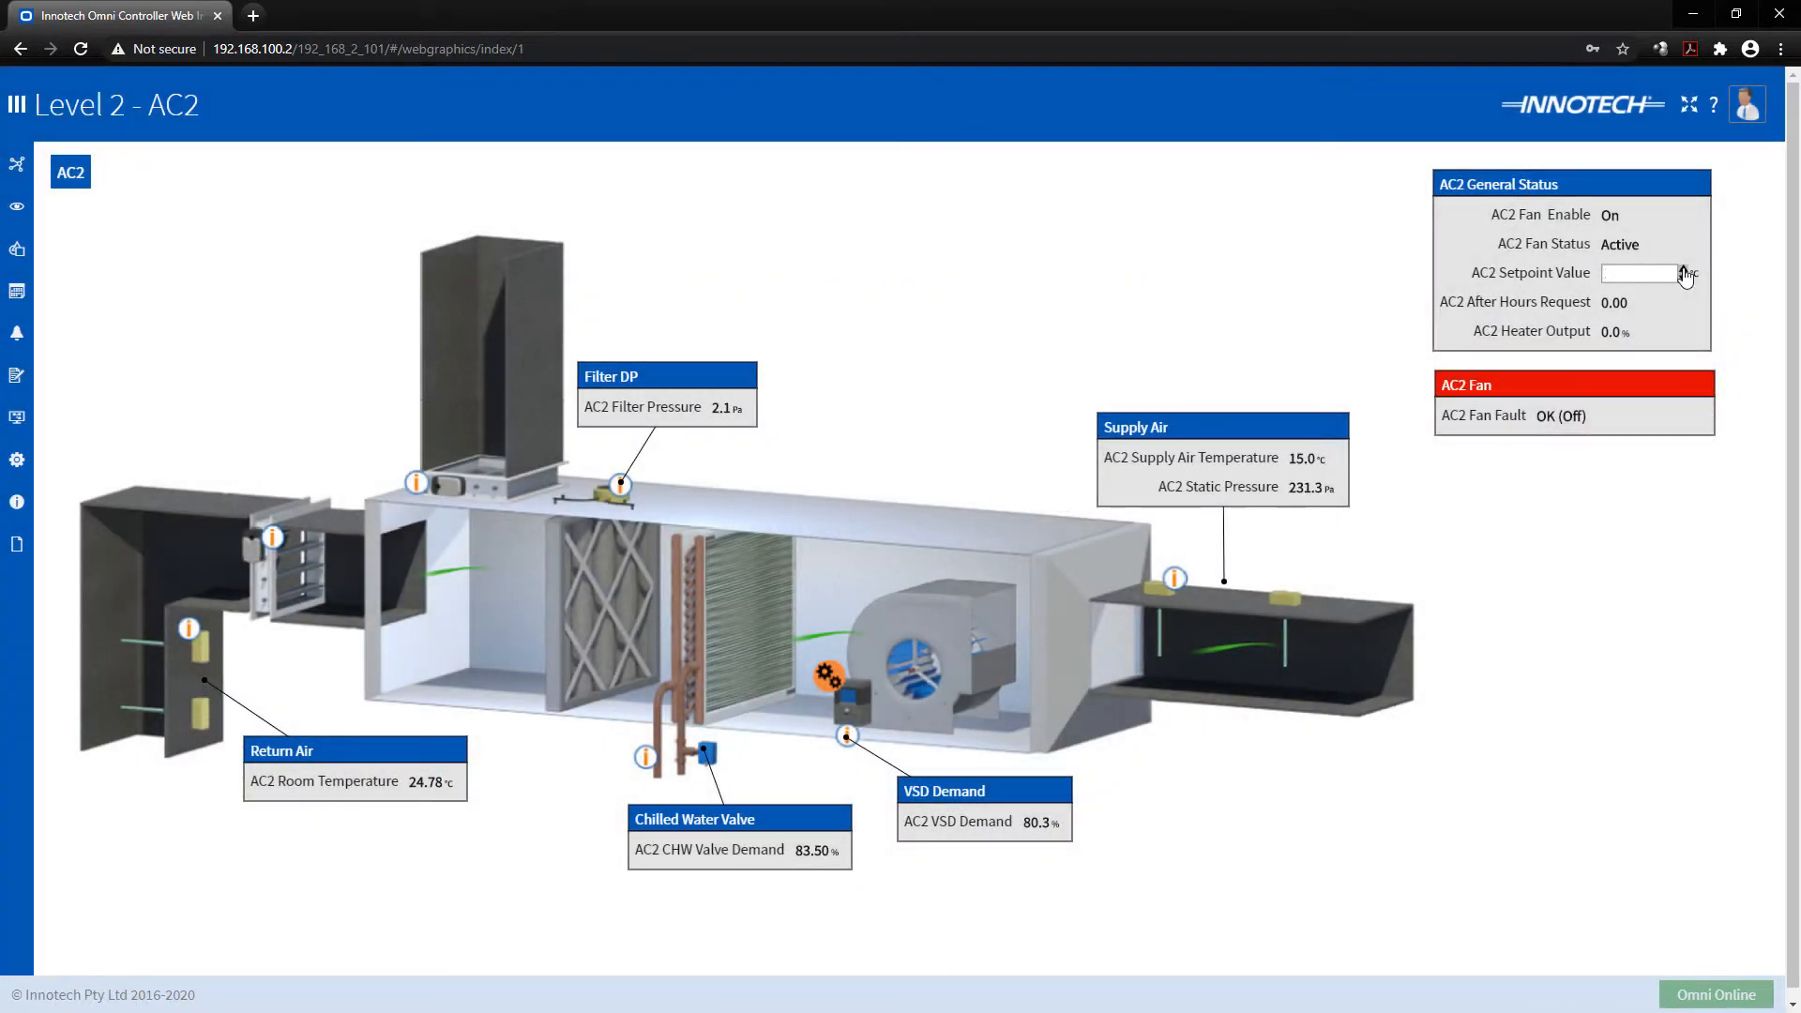
Enter a 23.5 °C AC2 setpoint, then browse the Chiller Plant page and graphics list
type("23.5")
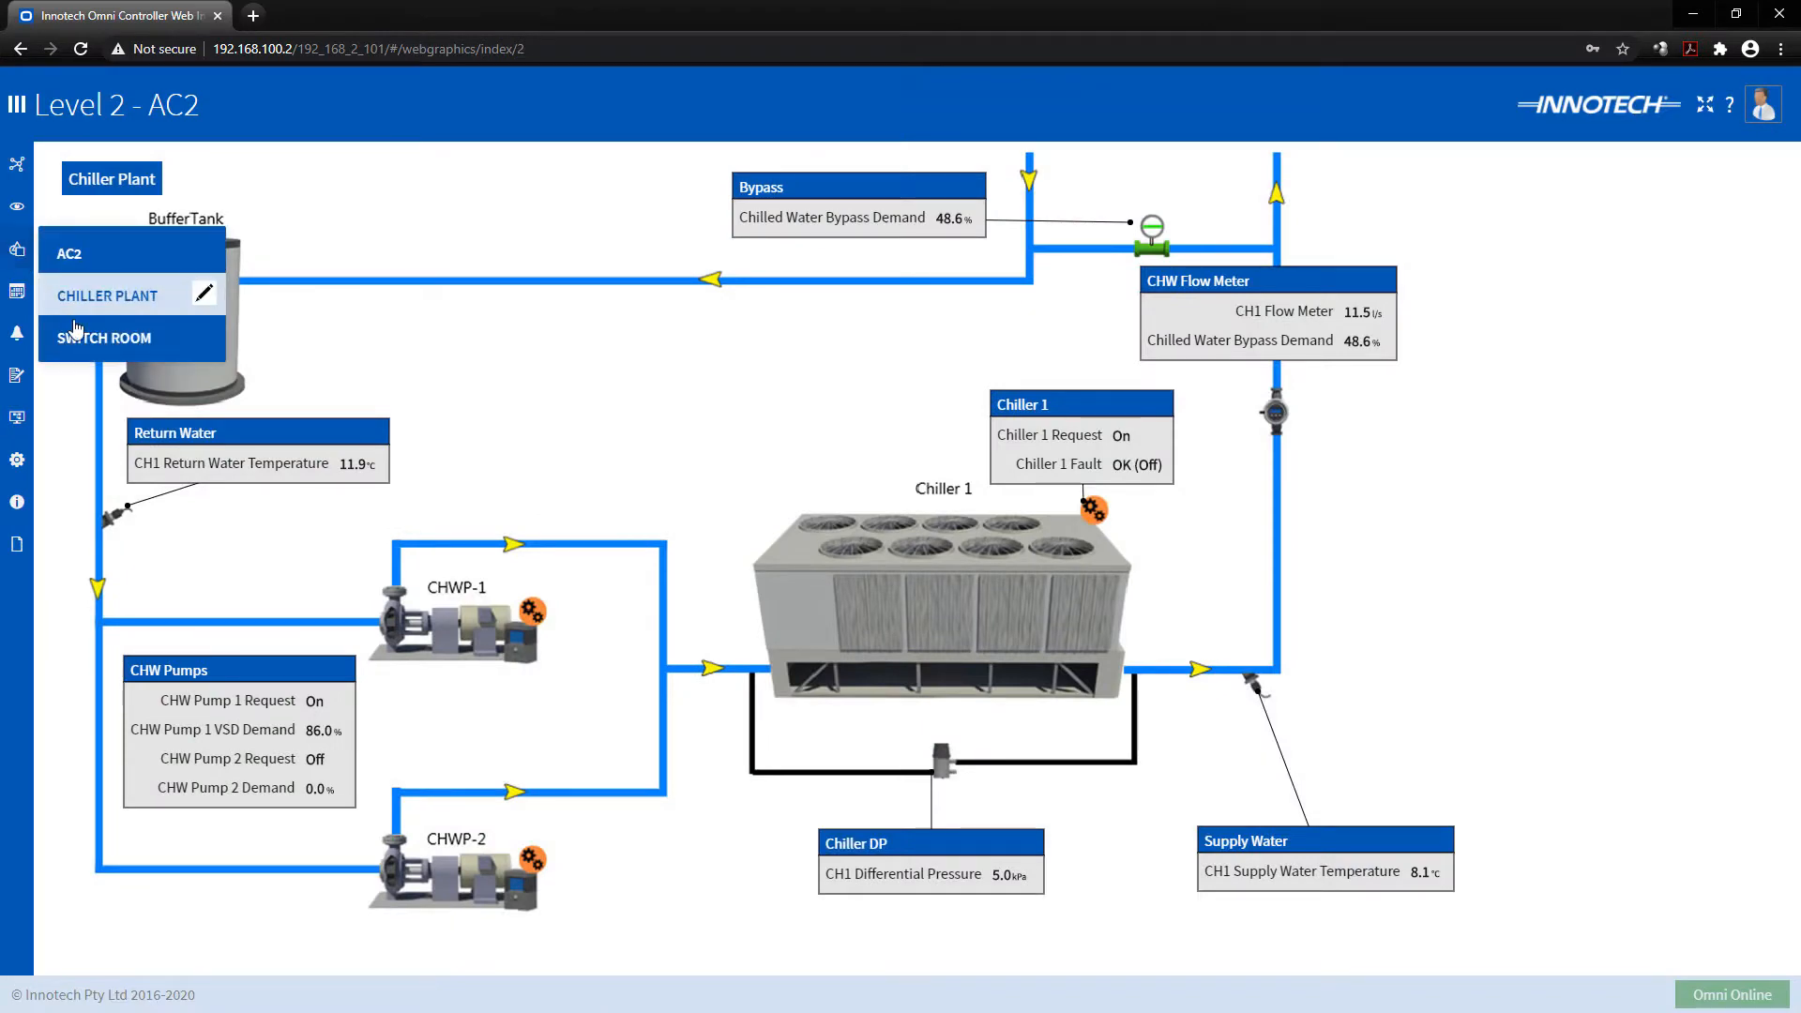
left_click(103, 338)
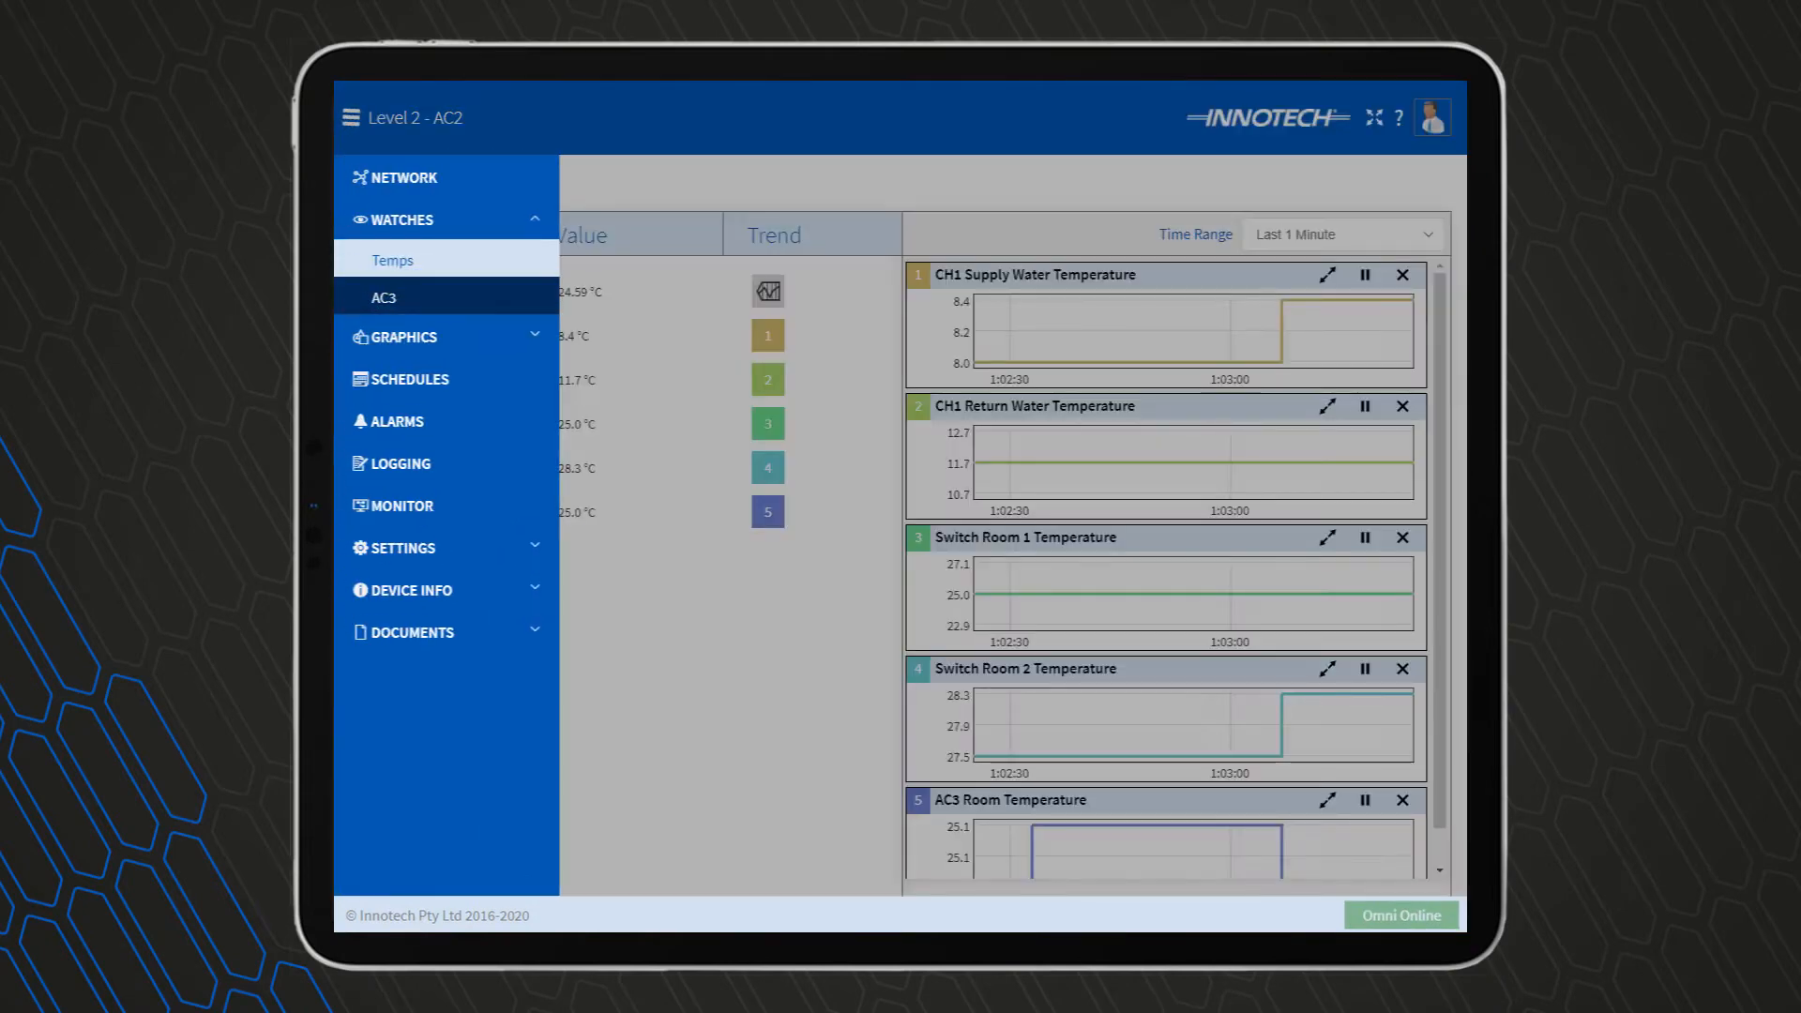
left_click(403, 261)
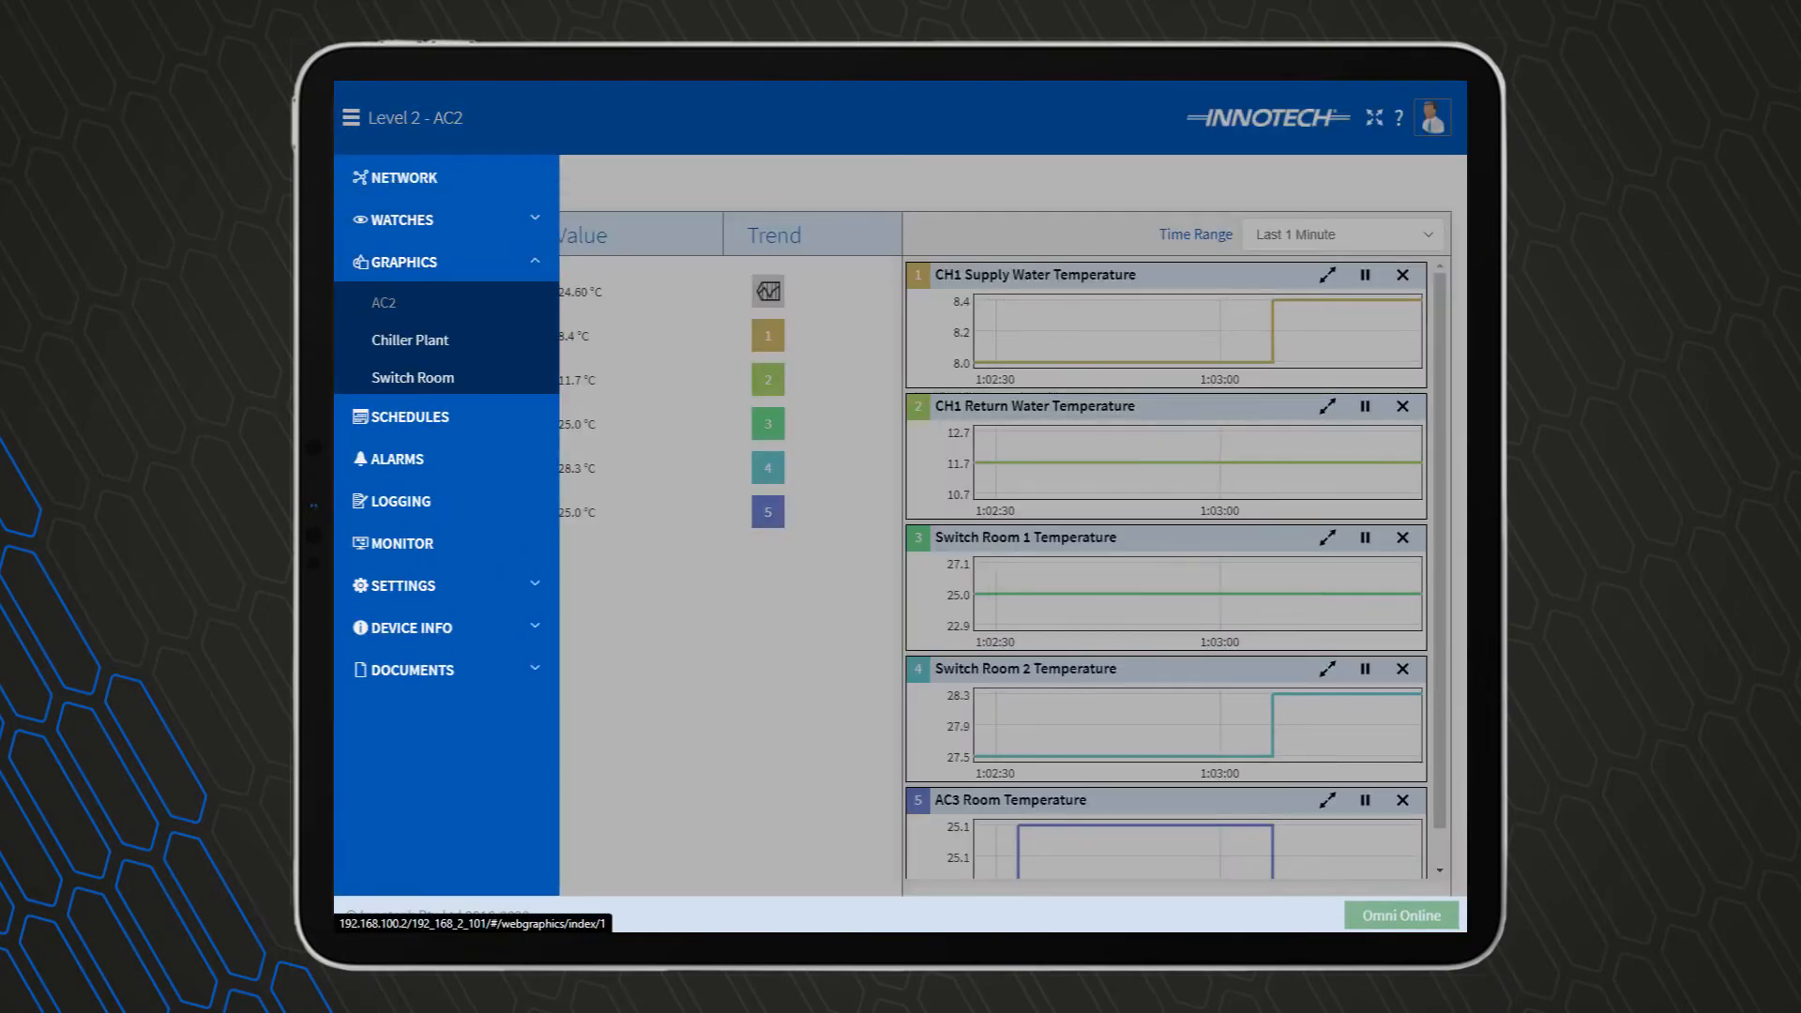
Open the AC2 graphics page, pick the AC2 CO2 level watch, then open the AC2 controller tile
left_click(385, 302)
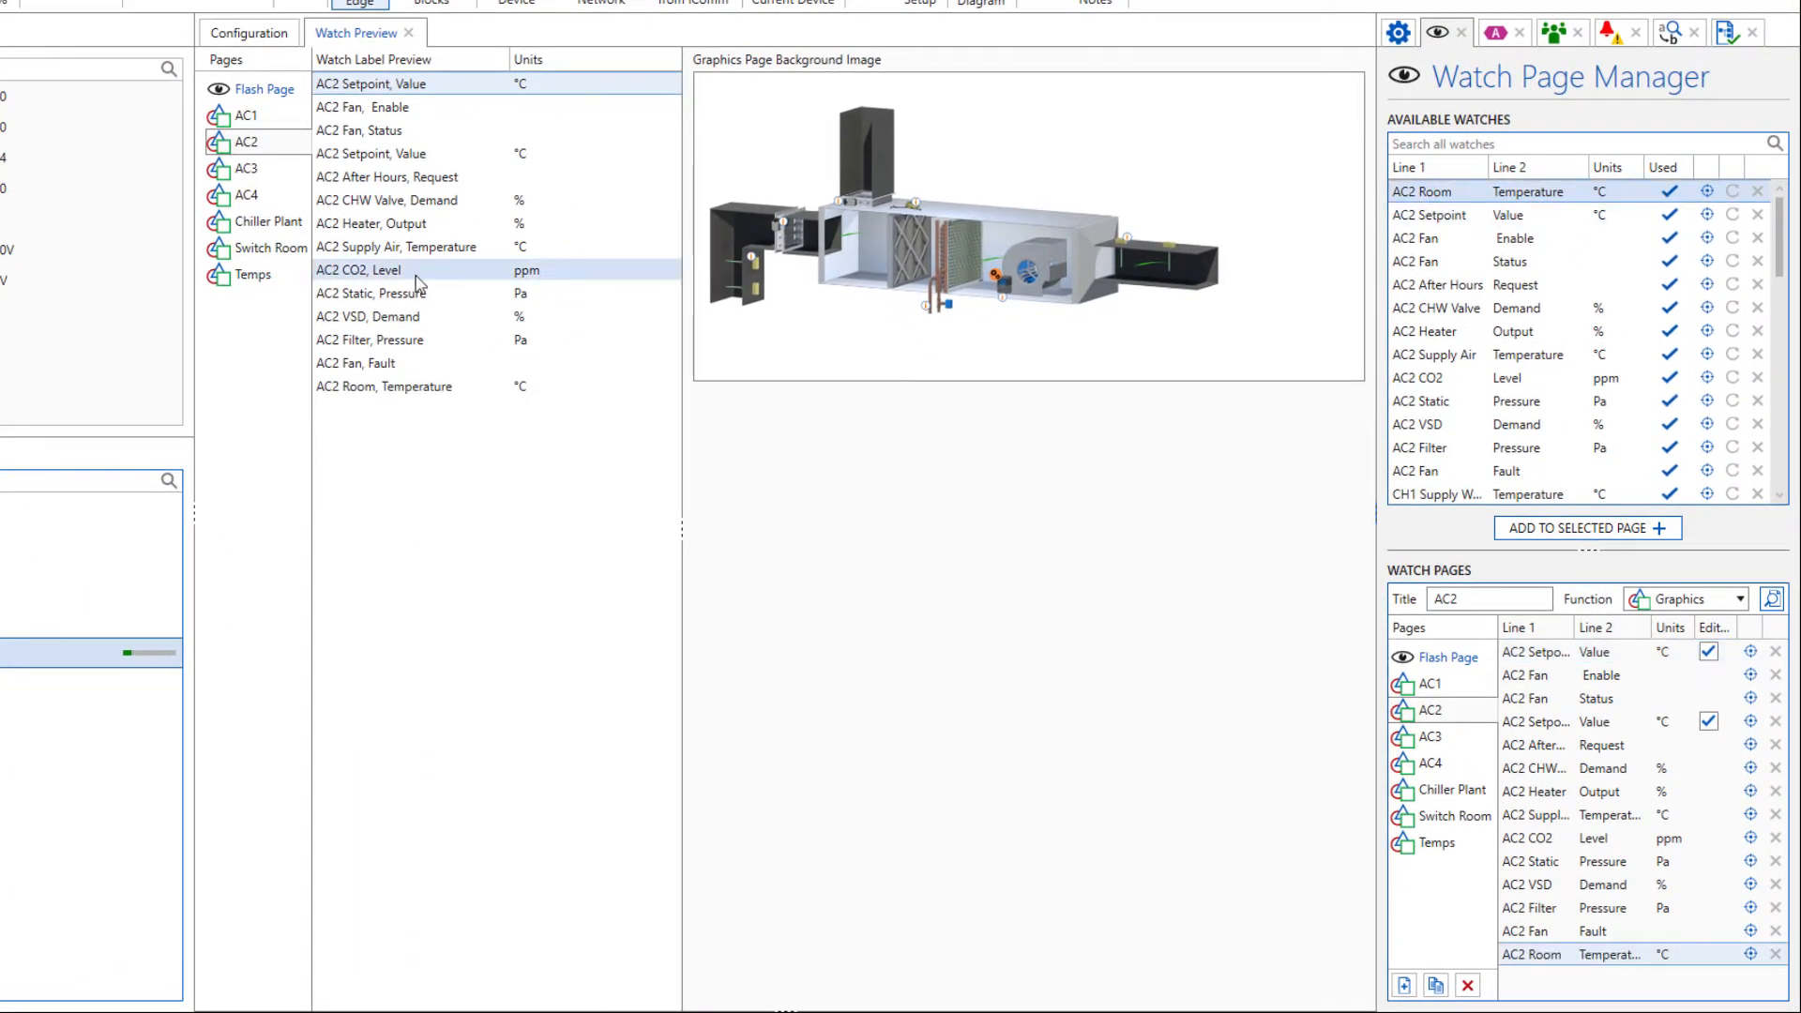
left_click(272, 222)
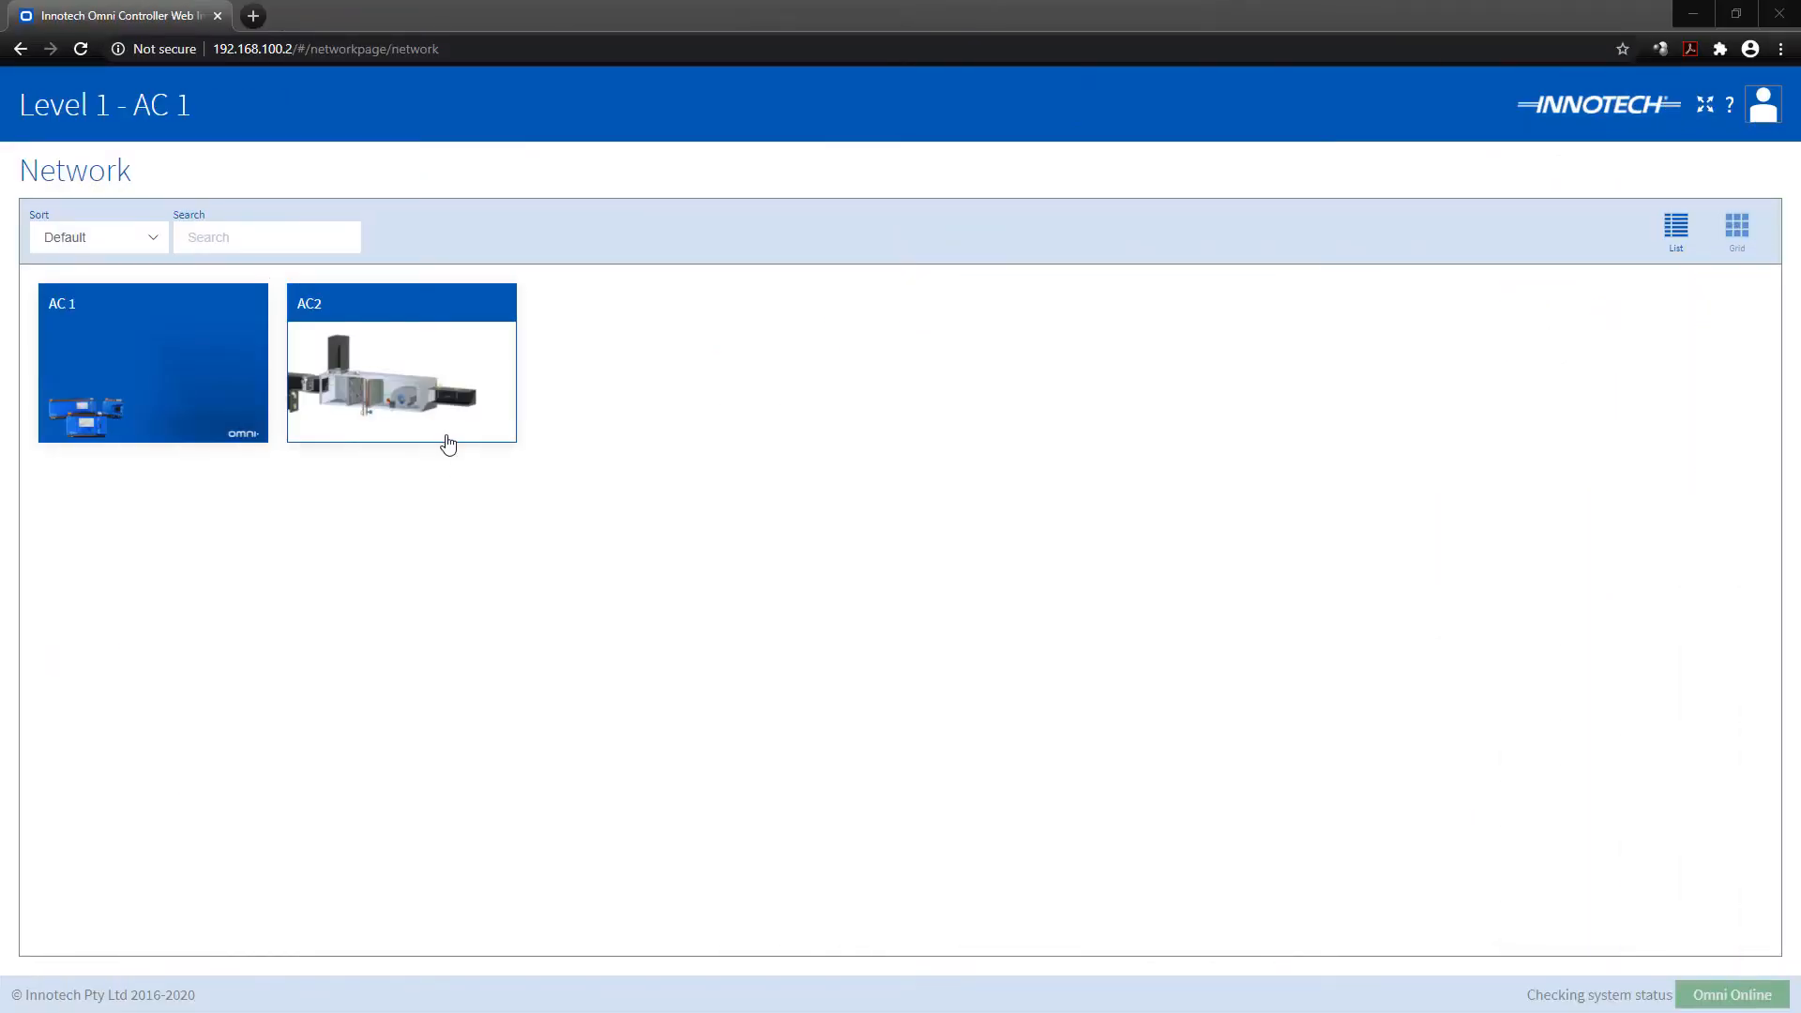
left_click(403, 383)
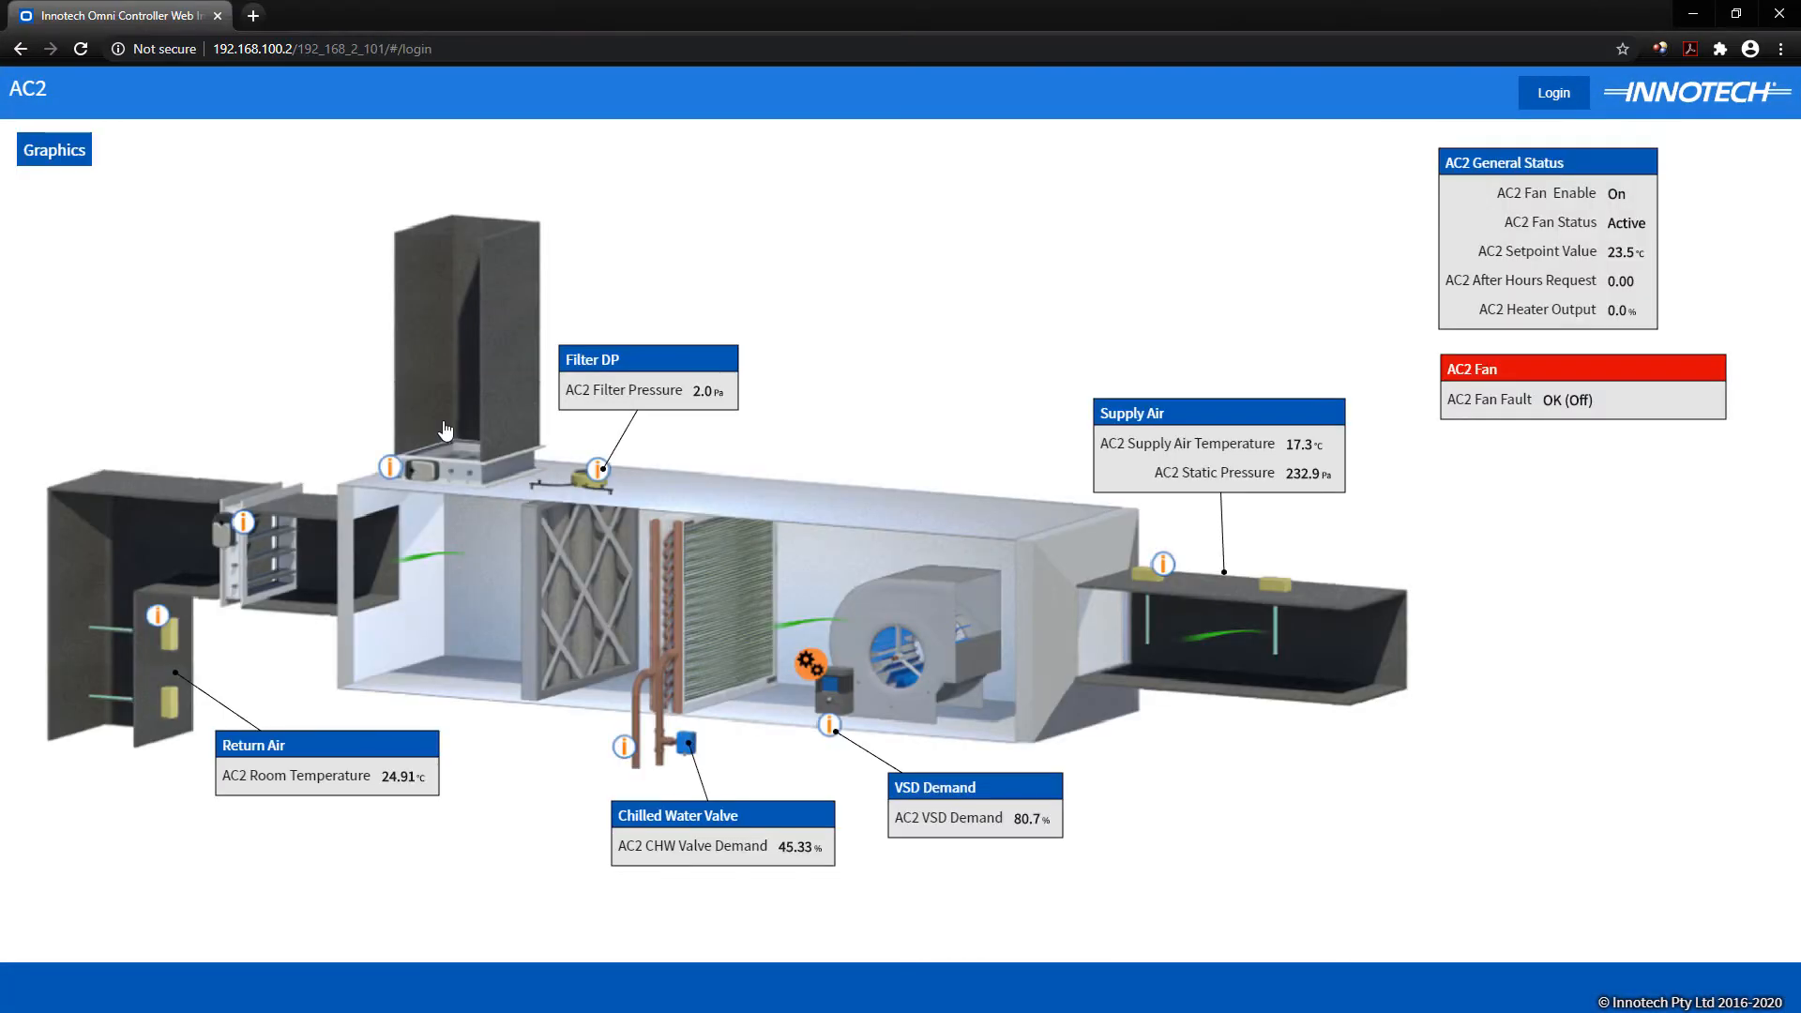